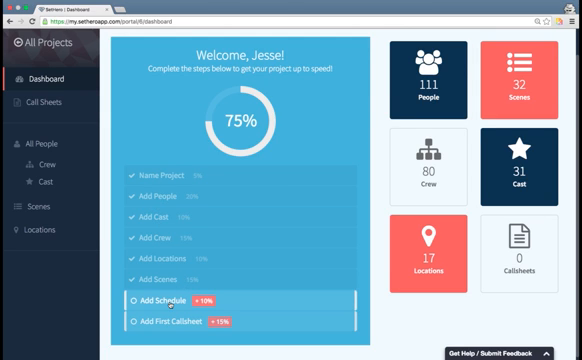
- Add the main schedule from April 4 to April 18, 2016, keeping Mon–Fri working days, and generate the days
click(180, 298)
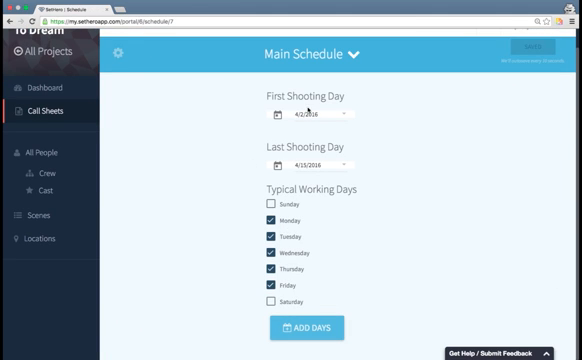
click(280, 114)
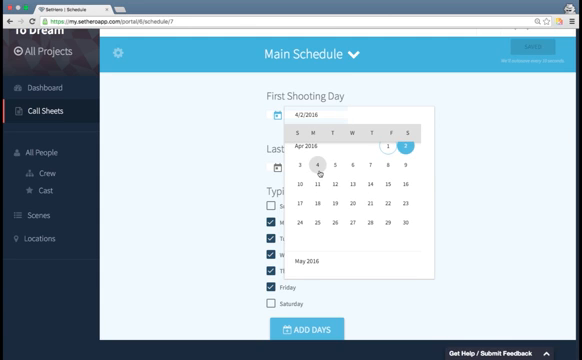
click(316, 168)
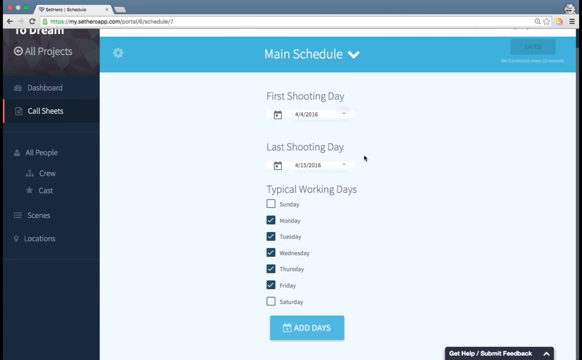
click(268, 164)
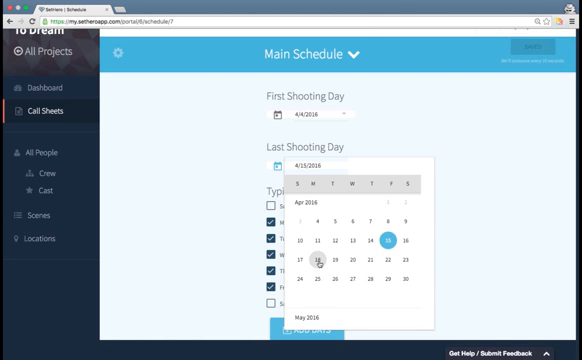
click(328, 260)
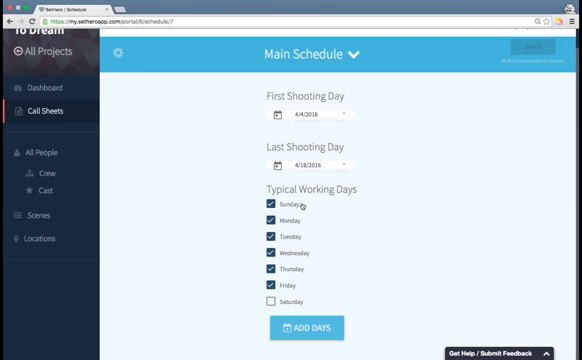
click(272, 206)
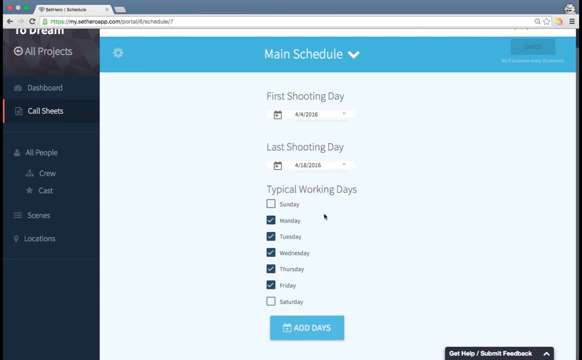
click(312, 328)
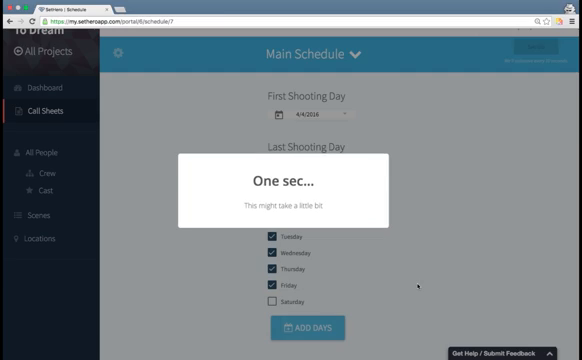
- Scroll through the generated shooting days April 4–18 with weekends marked off
click(312, 328)
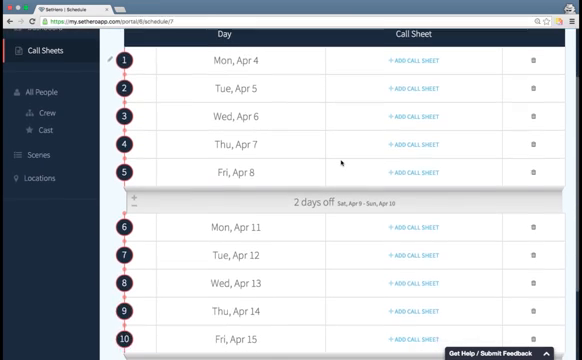
scroll(down, 3)
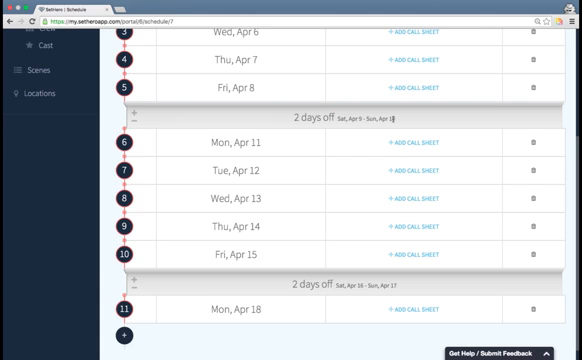
scroll(up, 3)
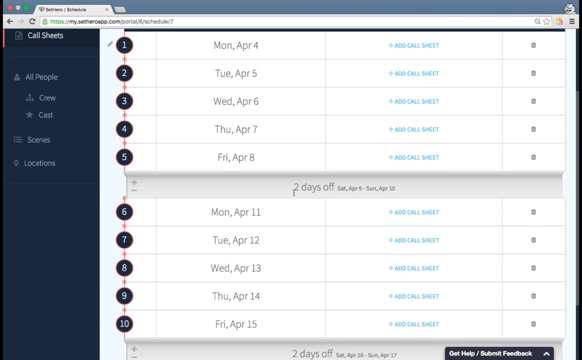
scroll(down, 3)
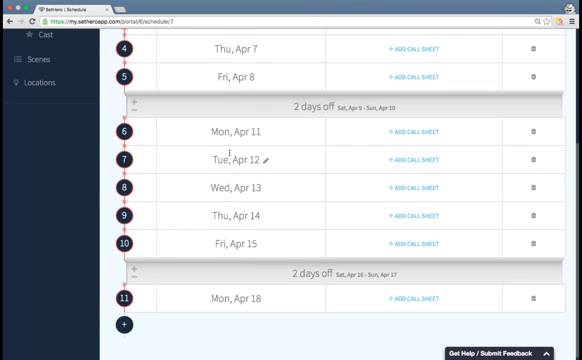
scroll(up, 3)
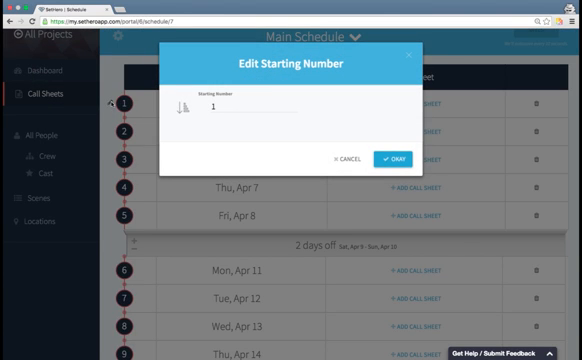
- Set the starting day number to 10, then reset it so days number from 1 again
click(250, 104)
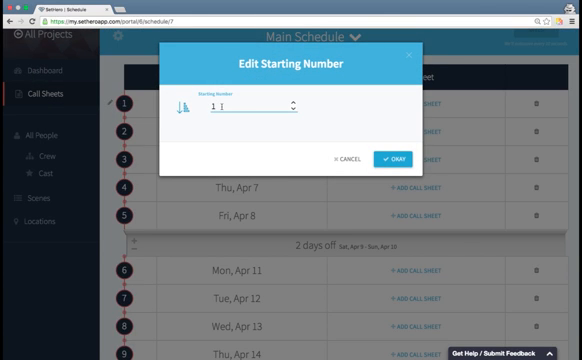
text(0)
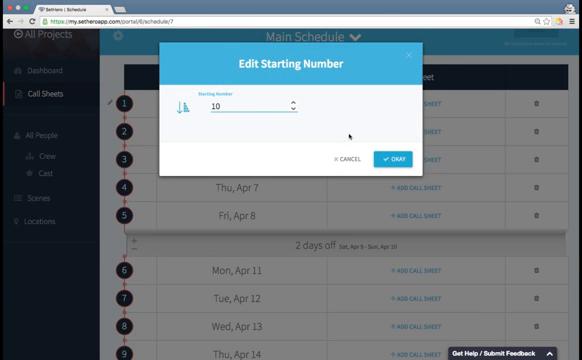
click(396, 158)
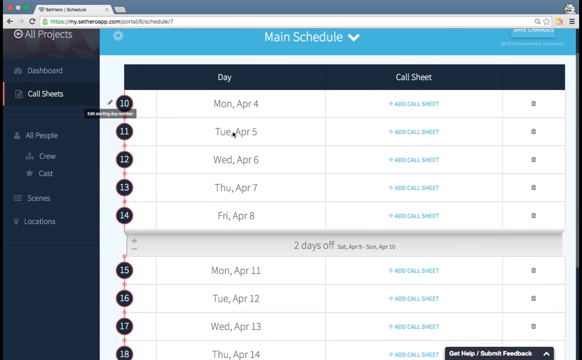
click(112, 104)
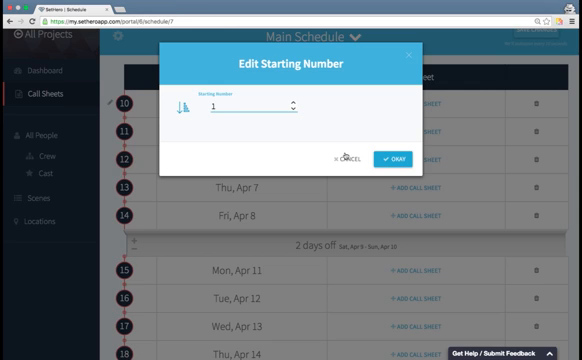
click(392, 160)
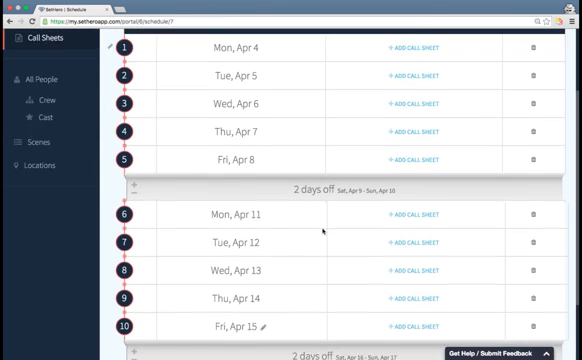
- Mark Wednesday April 6 as a day off and request deletion of a surplus shooting day
scroll(up, 3)
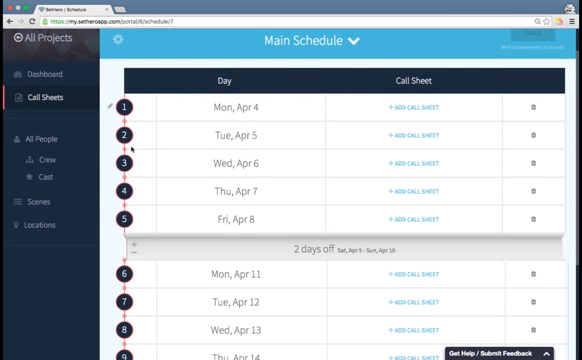
mouse_move(124, 152)
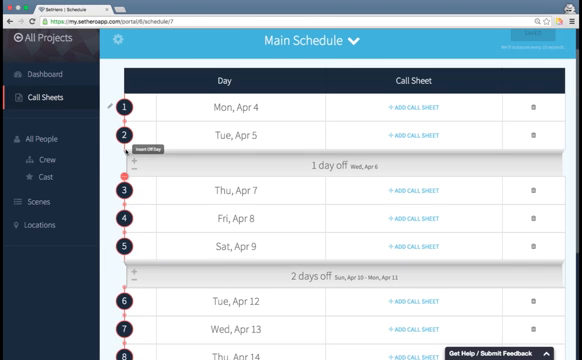
mouse_move(176, 172)
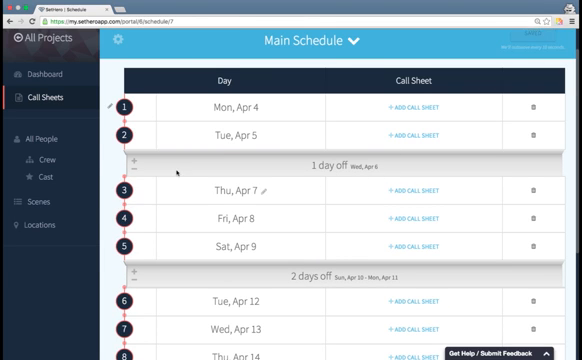
click(140, 160)
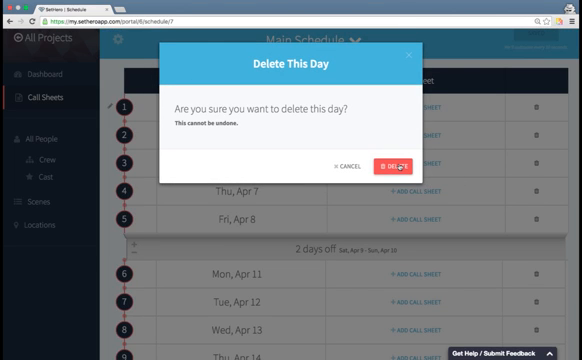
- Confirm deleting the surplus day and view the Main Schedule list
click(400, 162)
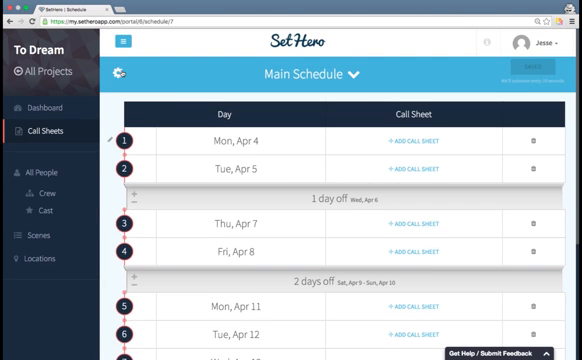
click(124, 74)
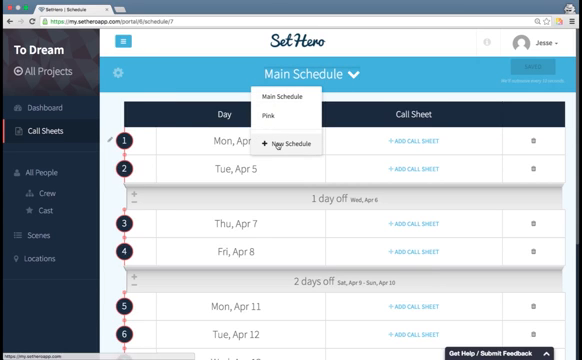
mouse_move(276, 120)
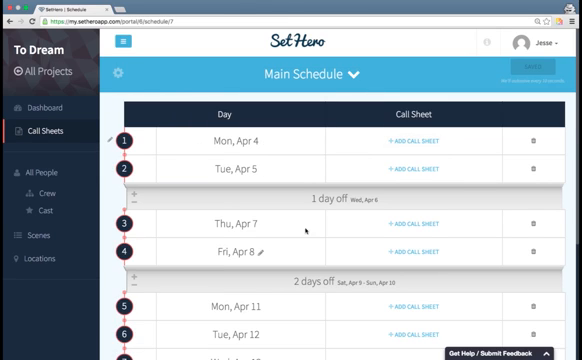
mouse_move(418, 140)
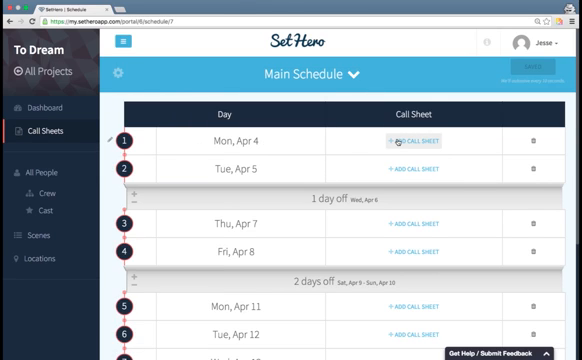
- Add a call sheet for Mon Apr 4 with an 8:30 AM call and 7:30 PM wrap
click(420, 140)
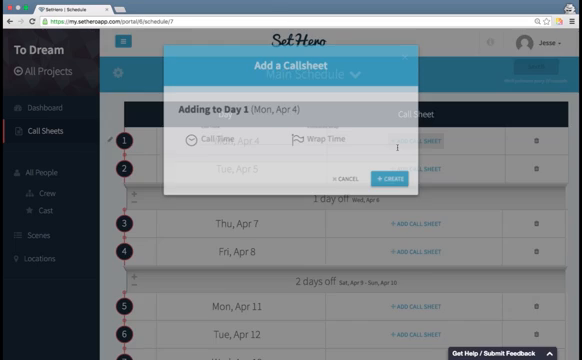
click(230, 144)
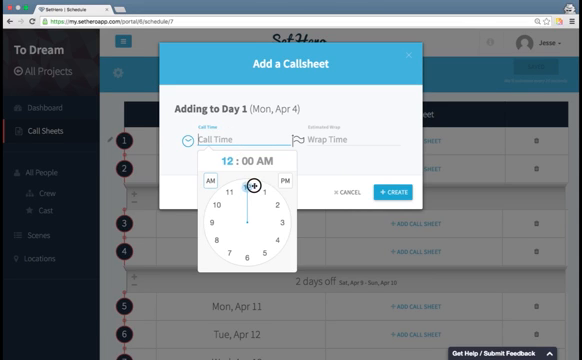
click(210, 248)
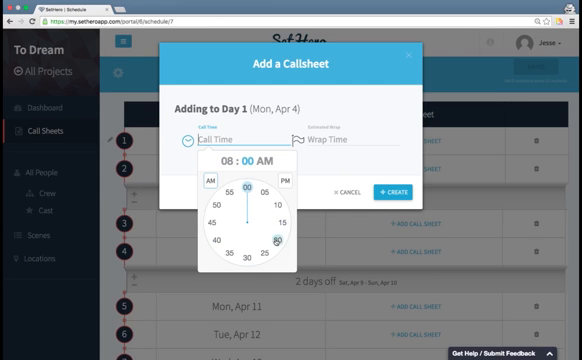
click(244, 260)
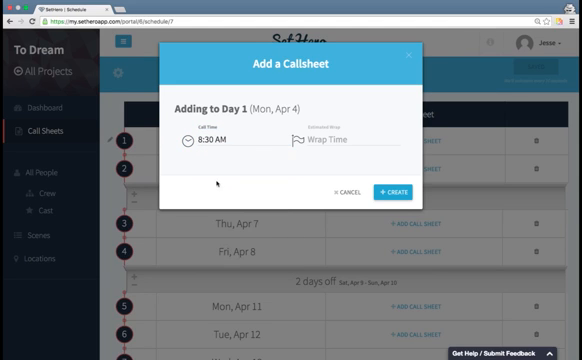
click(340, 144)
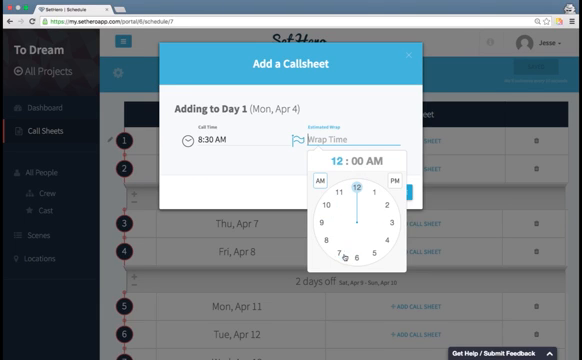
click(354, 260)
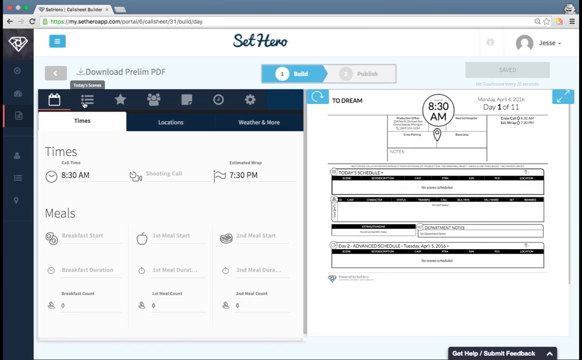
click(84, 98)
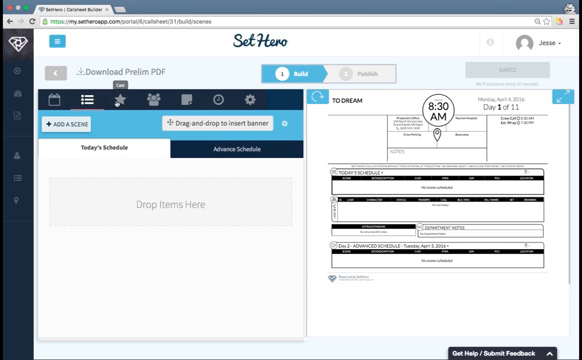
click(110, 100)
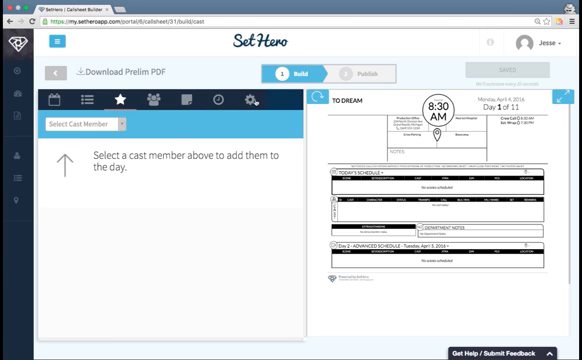
mouse_move(176, 140)
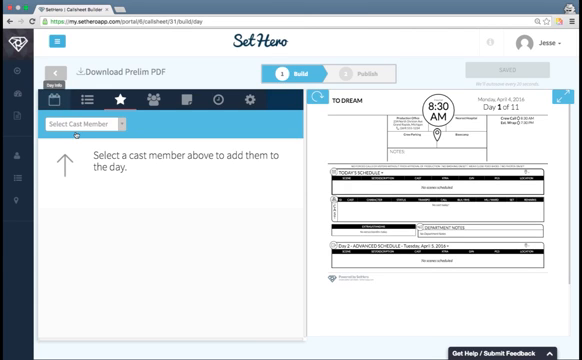
click(52, 96)
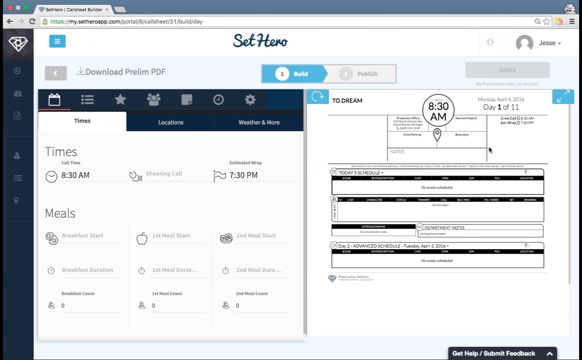
- Enter the shooting call and the breakfast, 1st meal and 2nd meal times for Day 1
click(74, 164)
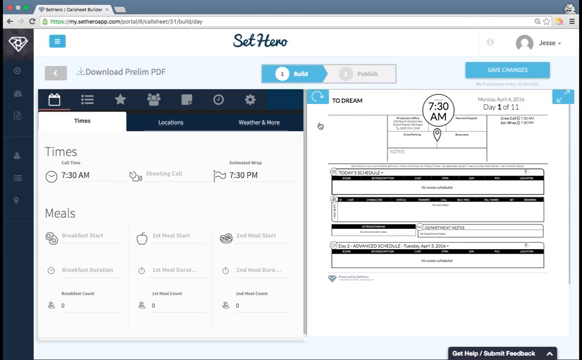
click(78, 180)
text(8)
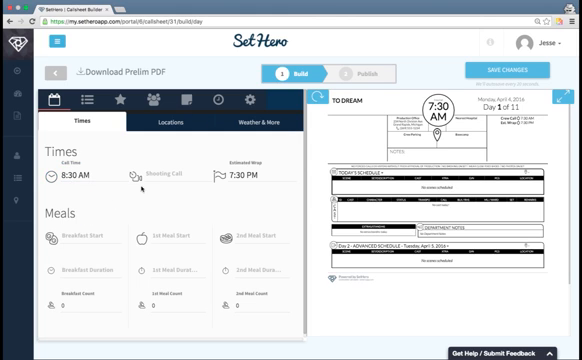
click(160, 170)
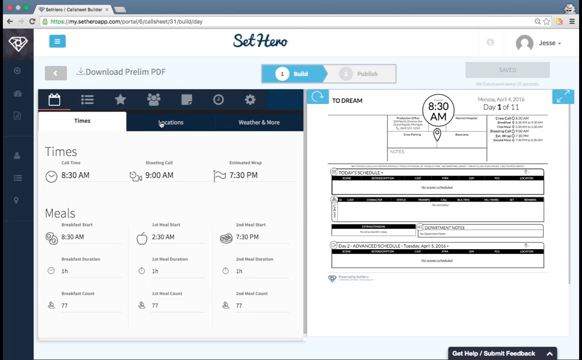
- Choose the taco shop as basecamp and set the parking and nearest hospital locations
click(176, 122)
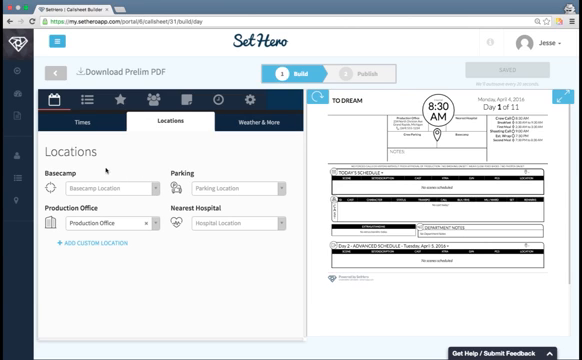
click(108, 188)
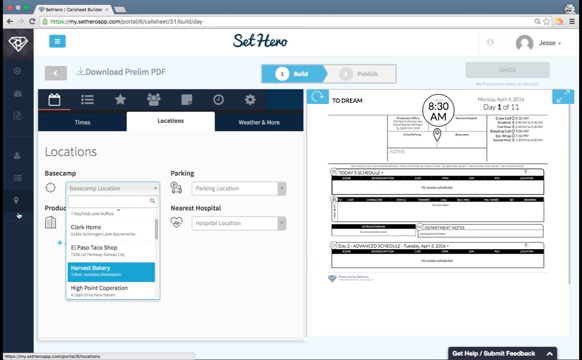
mouse_move(100, 244)
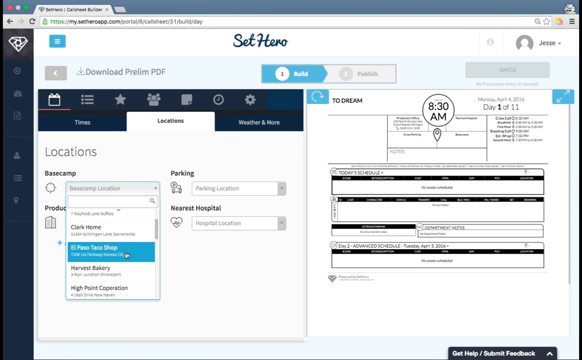
click(100, 244)
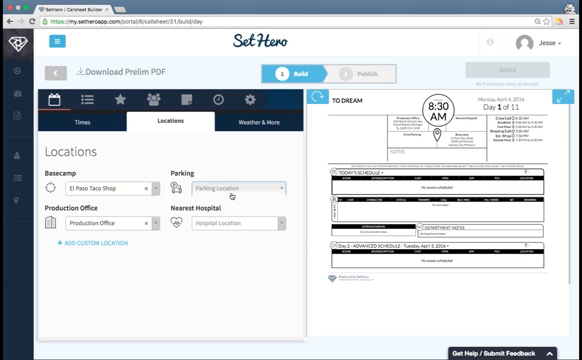
click(92, 244)
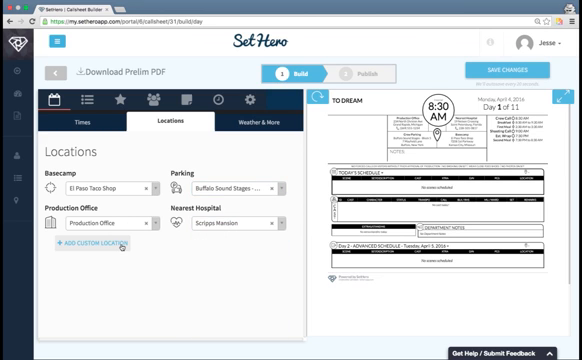
- Add a custom location named 'Grip Truck Park'
click(92, 244)
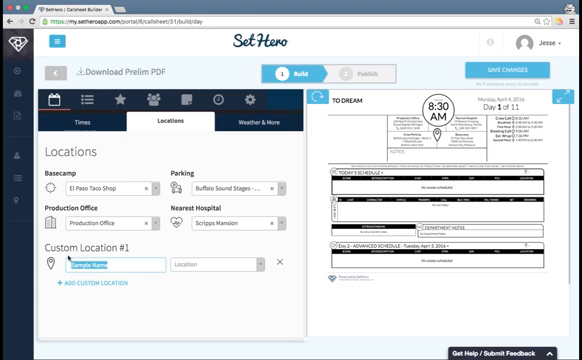
text(Grip)
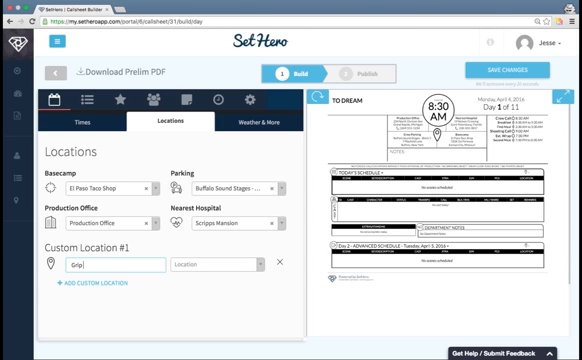
text(Truck Park)
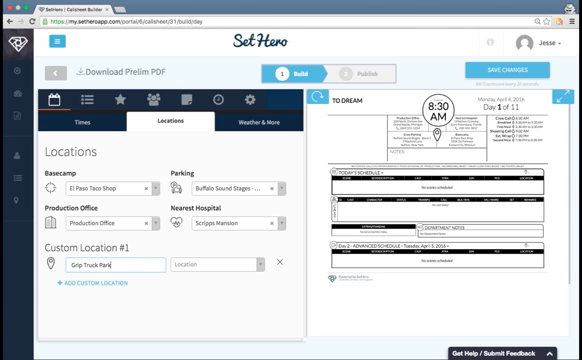
click(212, 264)
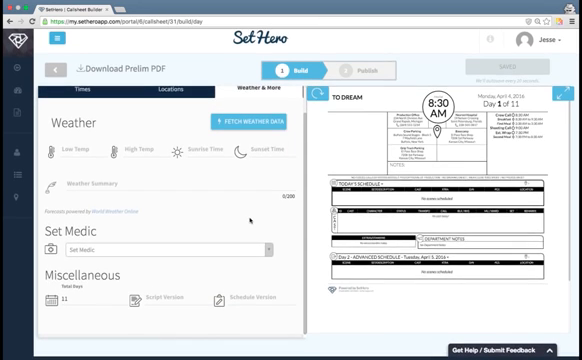
- Assign a set medic from the crew list, then view today's schedule
click(160, 250)
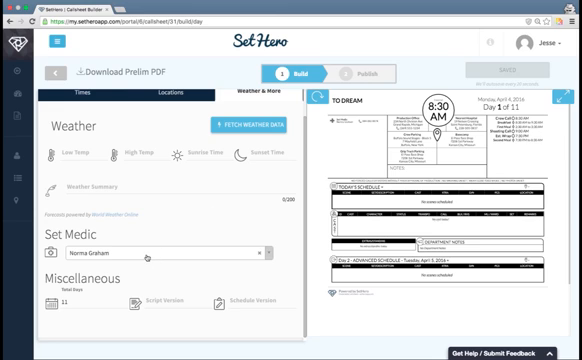
click(156, 254)
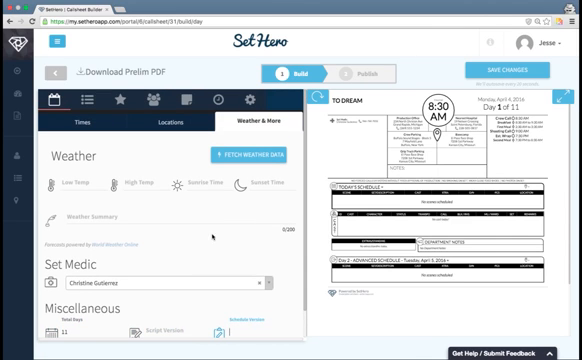
click(86, 100)
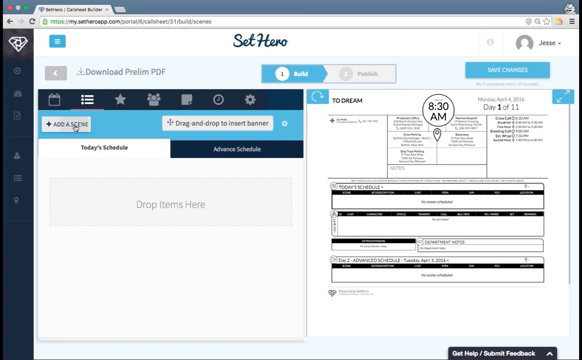
- Add scenes PU 5a, PU 9, 17b and others from the scene drawer to today's schedule
click(64, 124)
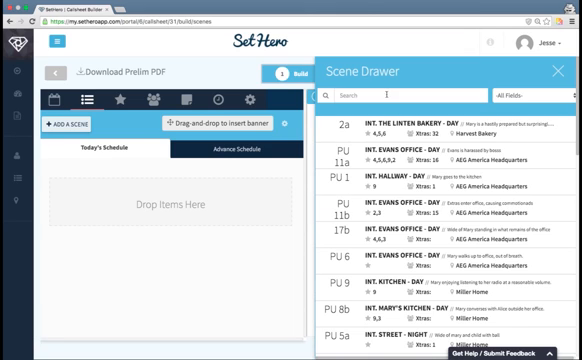
click(520, 98)
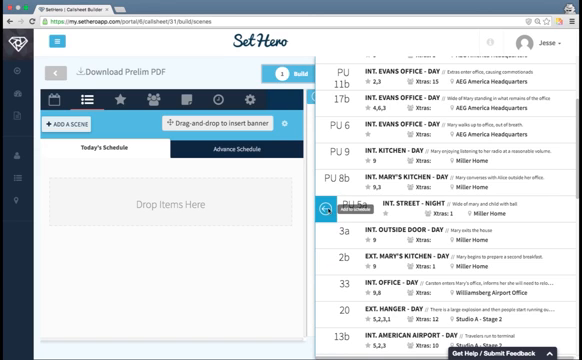
click(336, 212)
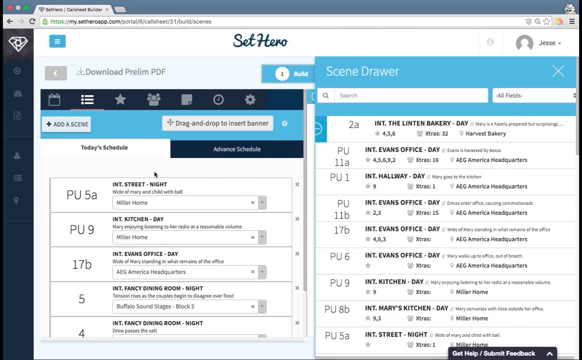
click(560, 72)
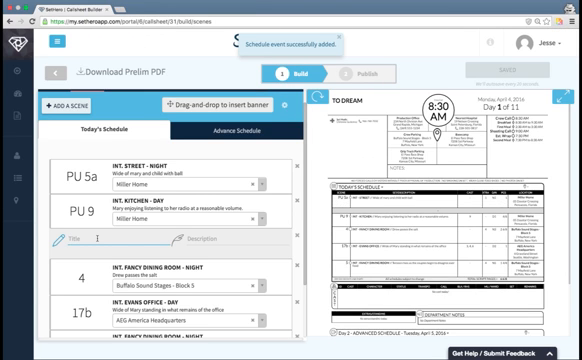
- Label the banner 'Company Move' with a drive-time note between scenes PU 9 and 4
text(Compl)
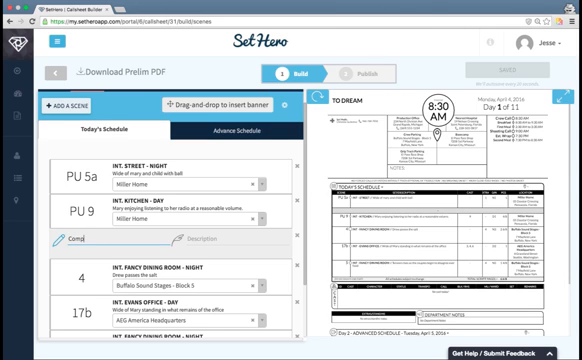
text(Company Move)
click(238, 240)
text(20 minute drive)
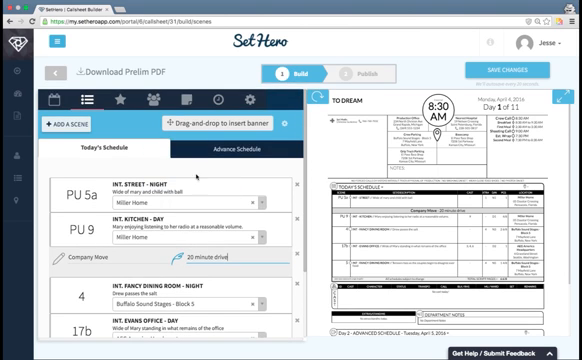
scroll(down, 3)
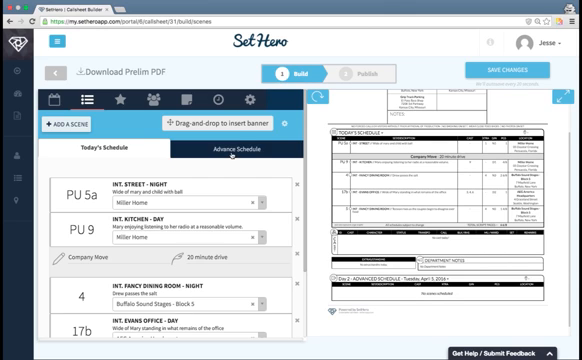
- Switch 'Show Advanced Schedule?' off, then move on to the Cast section
click(234, 152)
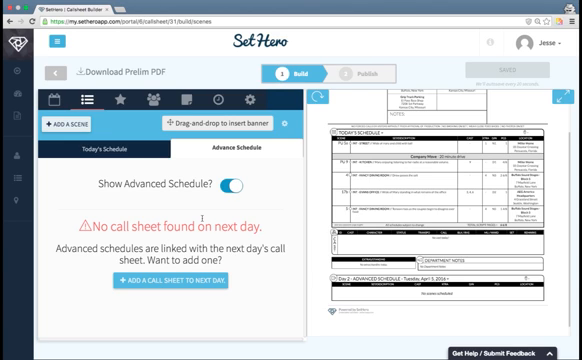
click(240, 176)
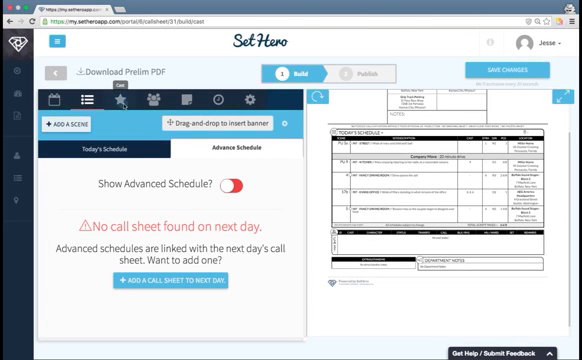
click(124, 100)
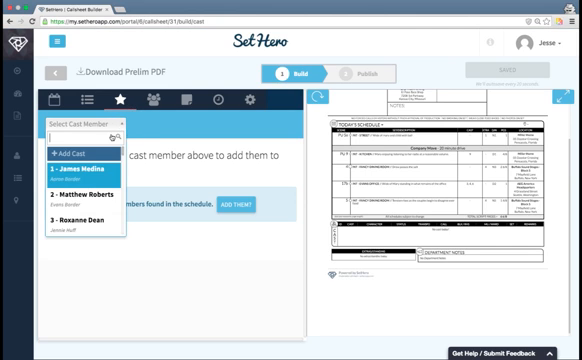
- List the schedule's unlisted cast members and start the first one's remark with 'Open'
scroll(down, 3)
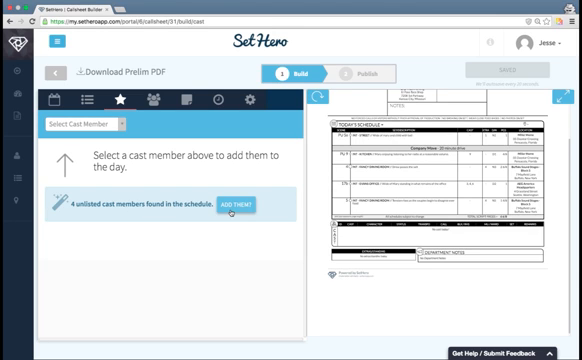
click(236, 204)
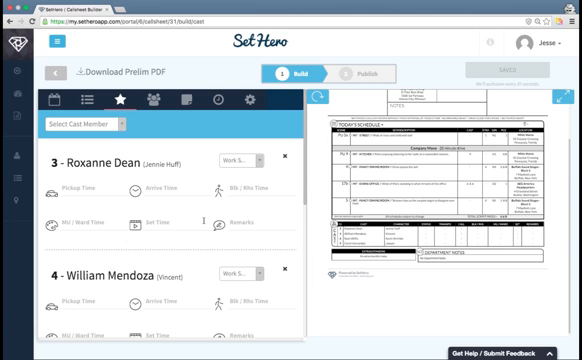
click(240, 224)
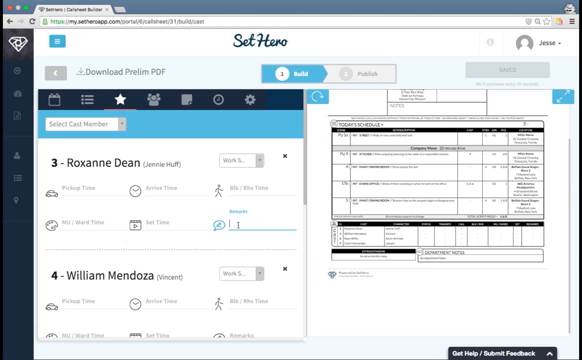
text(Open)
text(Don't forget water)
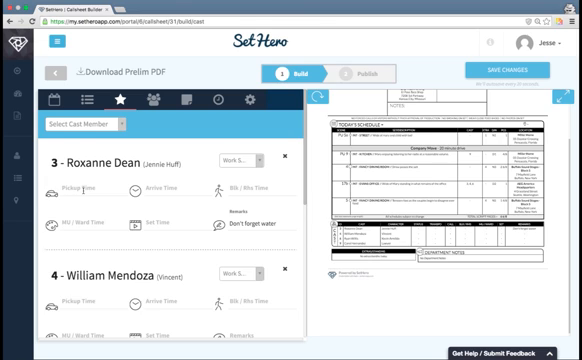
- Give the first cast member call times and a work status from the dropdown
click(74, 184)
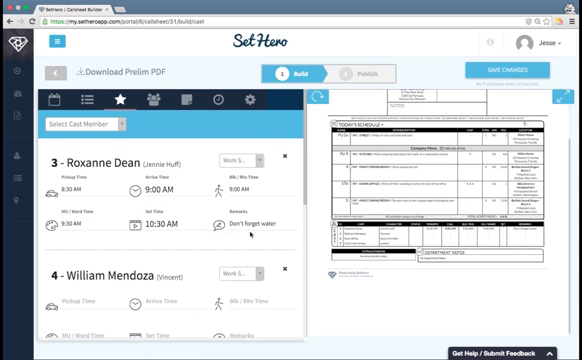
mouse_move(232, 160)
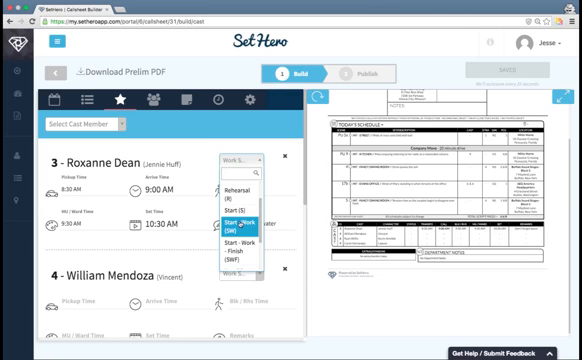
click(252, 220)
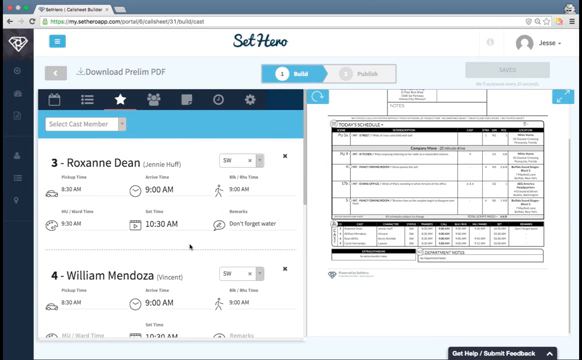
scroll(down, 3)
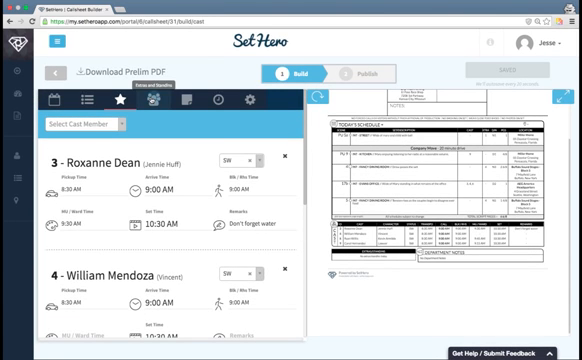
click(146, 100)
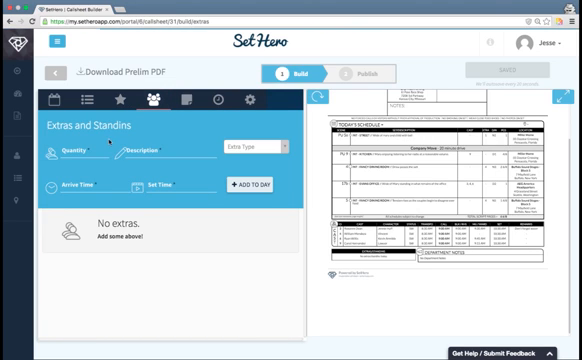
- Add 10 'Pedestrians' extras of type Background (BG) to the day
click(90, 156)
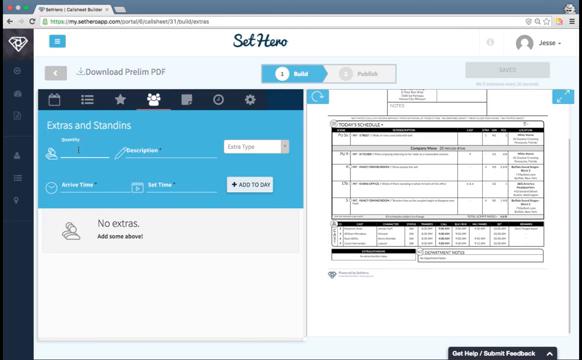
text(10)
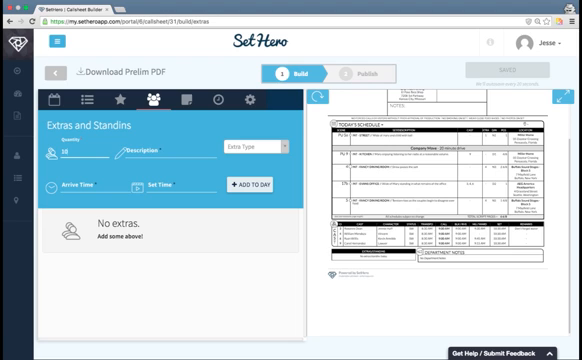
click(156, 156)
text(Pedestrians)
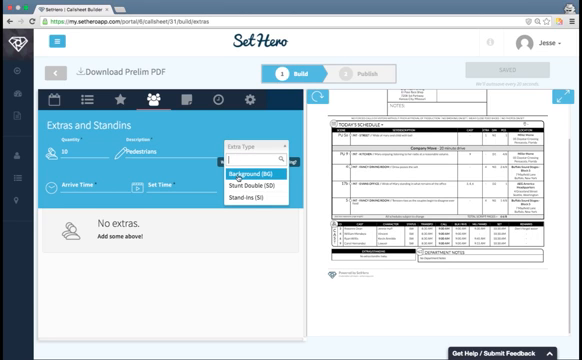
click(252, 172)
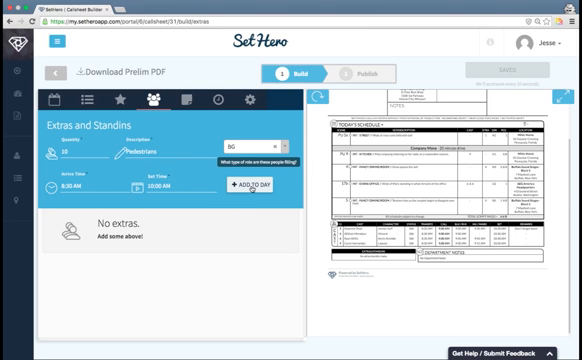
click(254, 184)
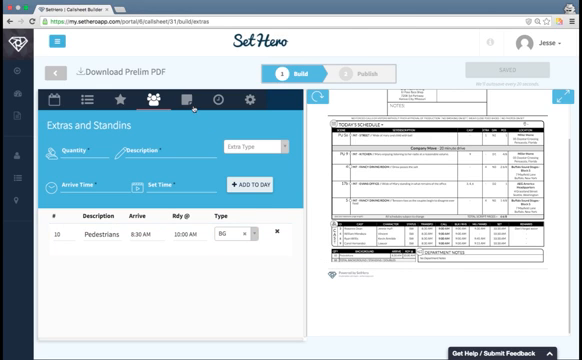
- Turn on Quote of the Day and enter the general note 'Dress warmly'
click(188, 98)
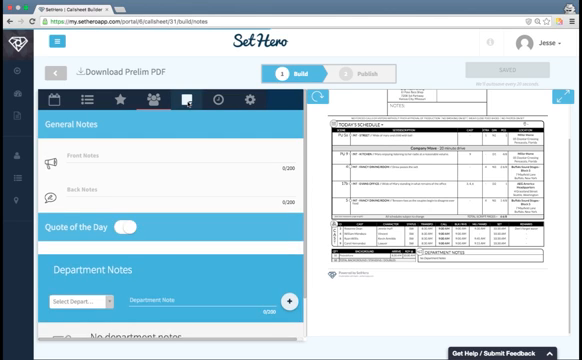
click(124, 230)
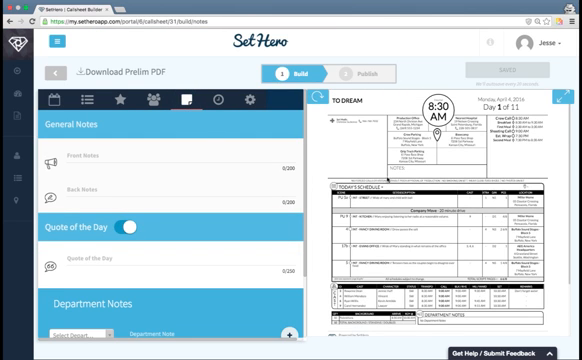
click(150, 160)
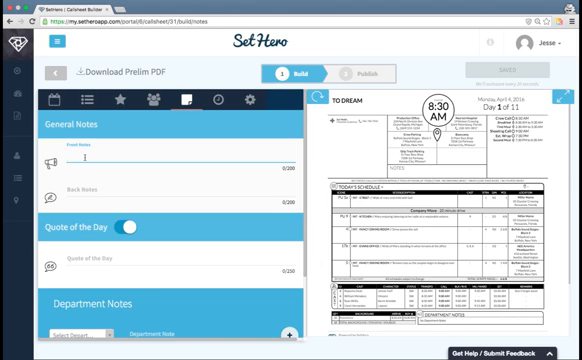
text(Dress warmly)
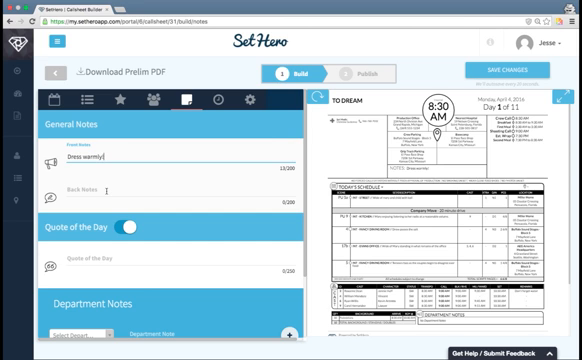
click(100, 194)
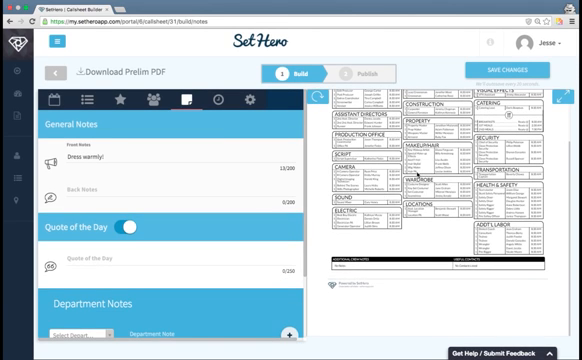
- Enter a second general note: 'Shuttle leaves from the hotel at 7:00AM'
click(520, 68)
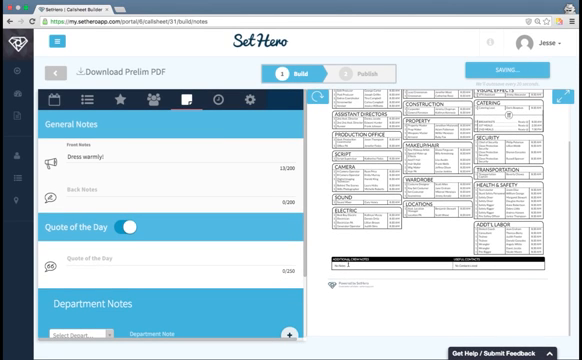
click(140, 192)
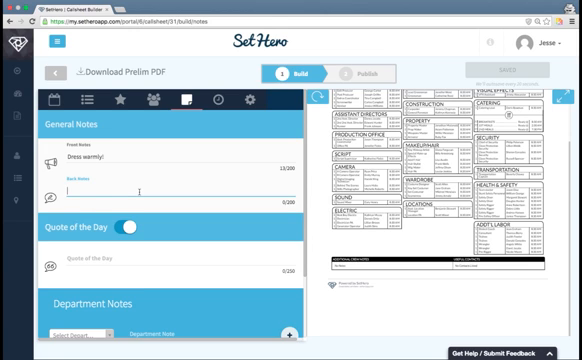
text(Shuttle leaves)
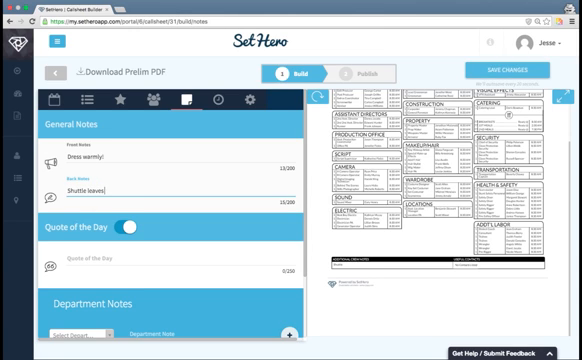
text(from the hotel at 7.)
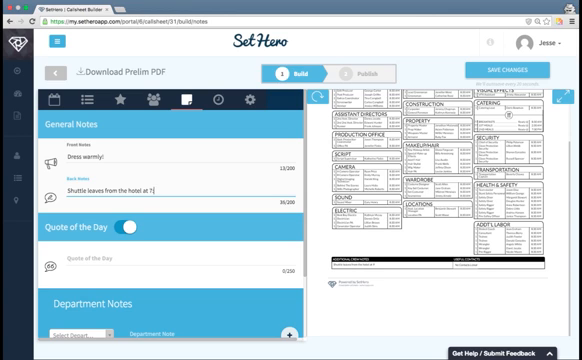
text(7:00AM)
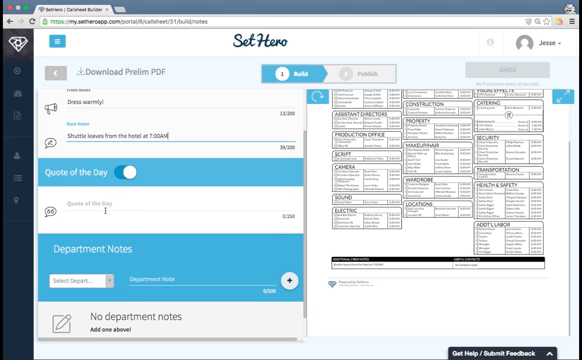
- Enter the quote '"A little bit of fun is worth it!" - Unknown' and keep Quote of the Day on
text("A little bit of fun is worth it!" - Unknown)
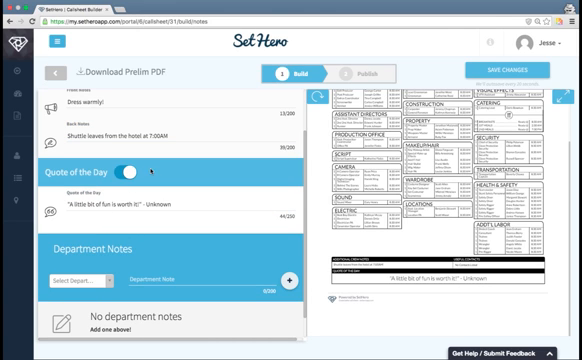
click(128, 172)
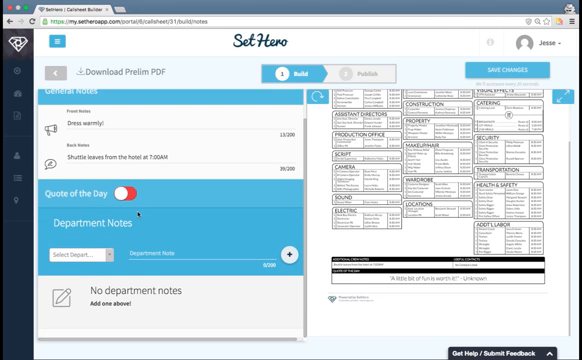
click(124, 188)
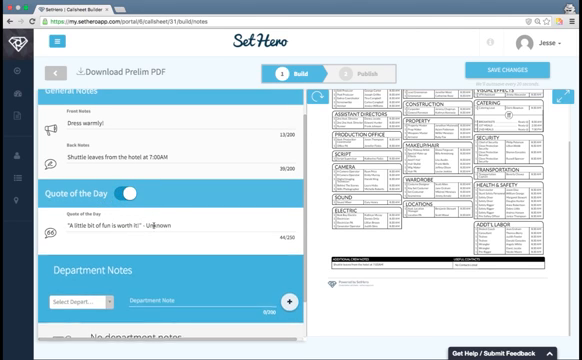
- Add a Camera department note for the crane shot
scroll(down, 3)
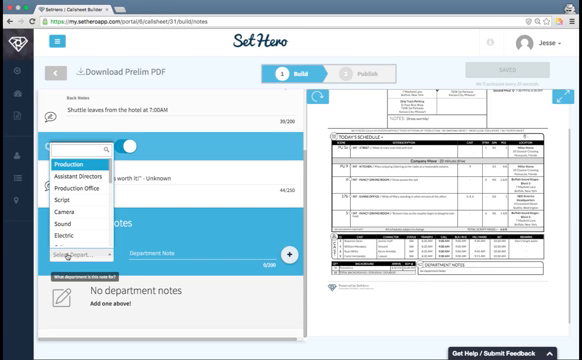
mouse_move(72, 212)
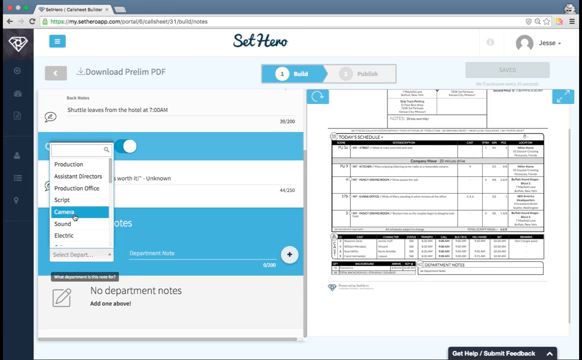
click(68, 212)
text(Crane shot)
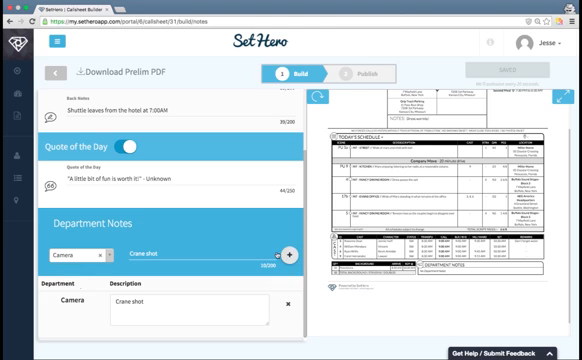
click(292, 252)
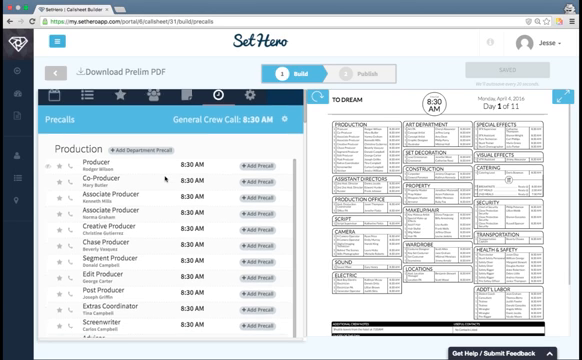
- Review the Precalls crew list by department with its 8:30 AM general crew call
scroll(down, 3)
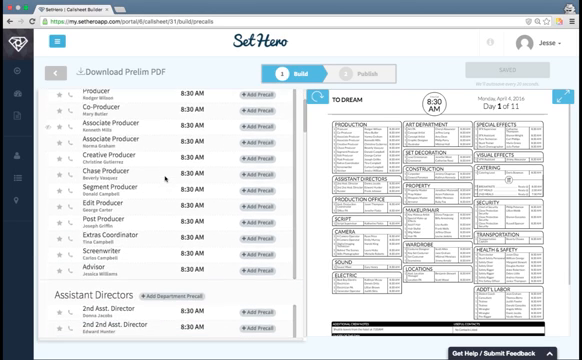
scroll(down, 3)
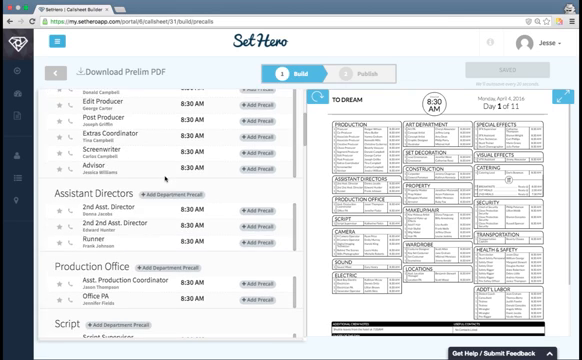
scroll(down, 3)
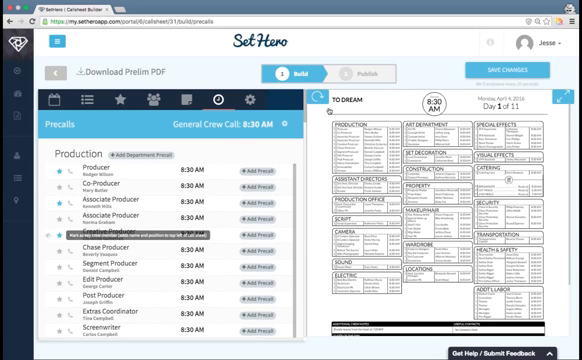
click(318, 96)
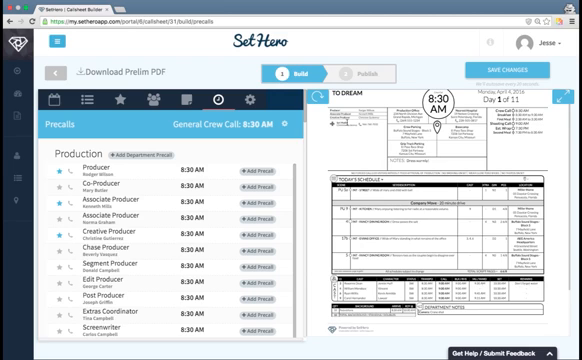
mouse_move(56, 188)
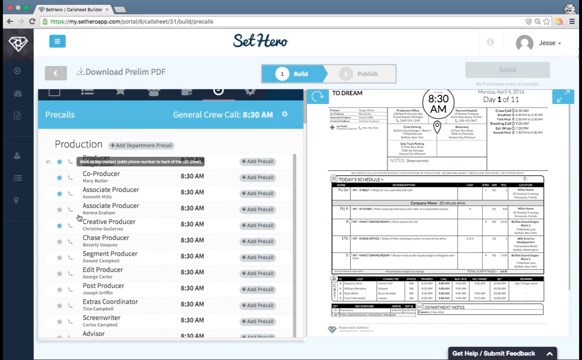
scroll(down, 3)
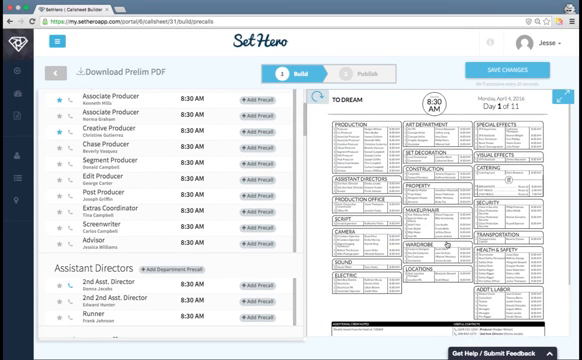
click(512, 72)
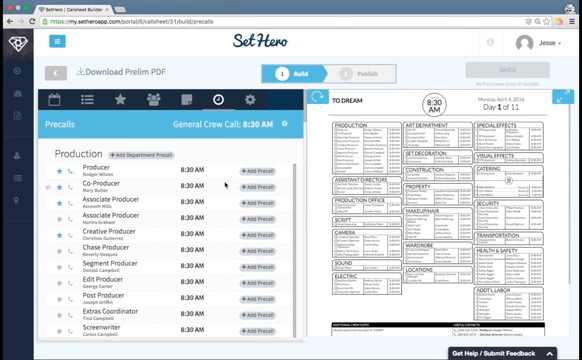
- Set custom earlier pre-call times for several producers instead of the general call
scroll(down, 3)
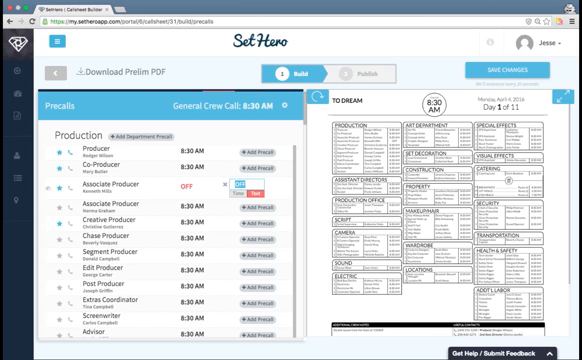
click(188, 188)
text(Per CC)
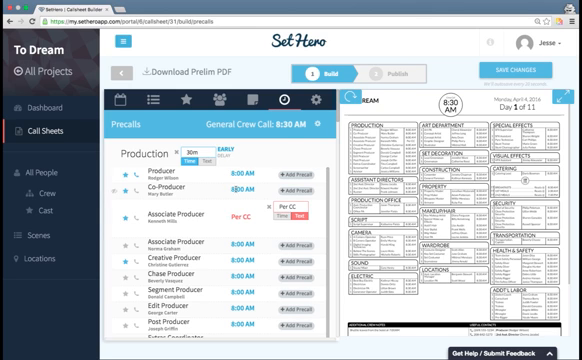
scroll(down, 3)
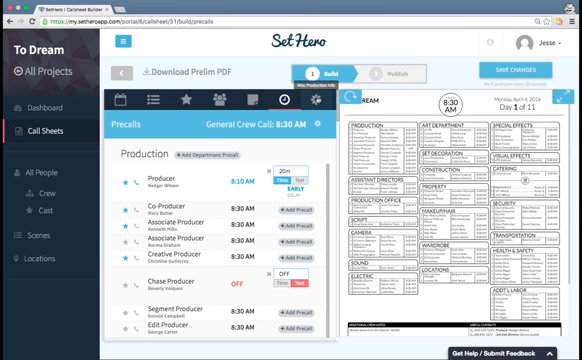
- Review the Production Reminders list, then return to Times and meals
click(322, 100)
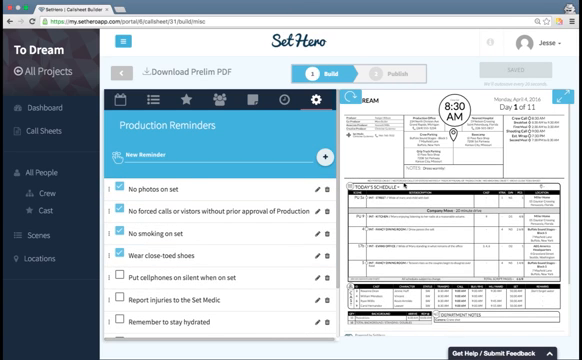
click(120, 96)
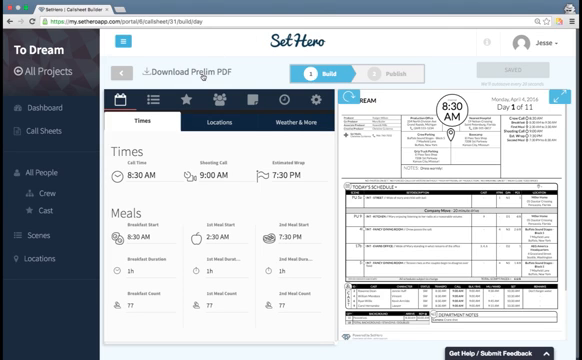
- Generate the prelim PDF of the Day 1 call sheet, download it once ready, and view it
click(192, 72)
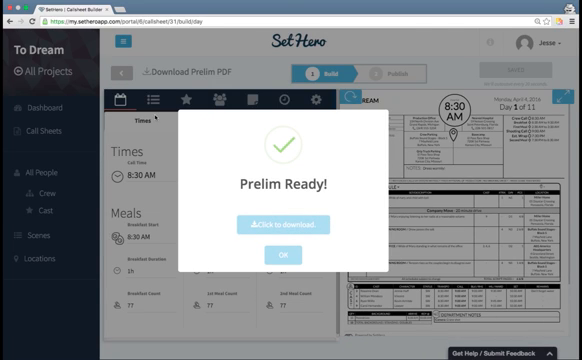
click(280, 224)
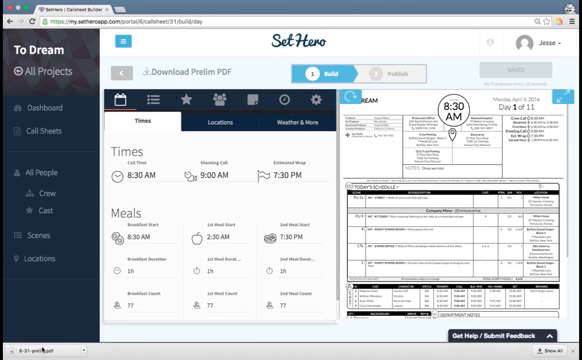
click(192, 72)
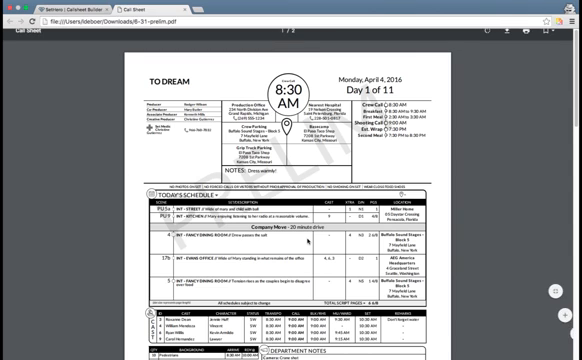
- Scroll the prelim PDF down to the day schedule with scenes and company move
scroll(down, 3)
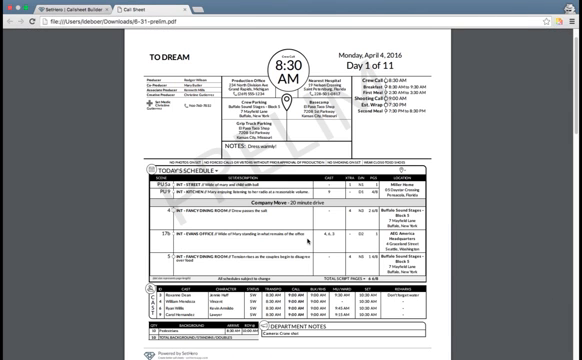
scroll(down, 3)
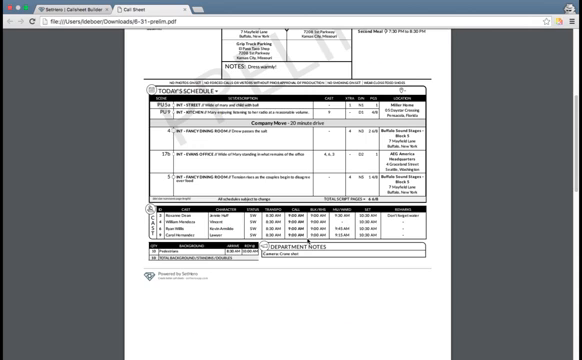